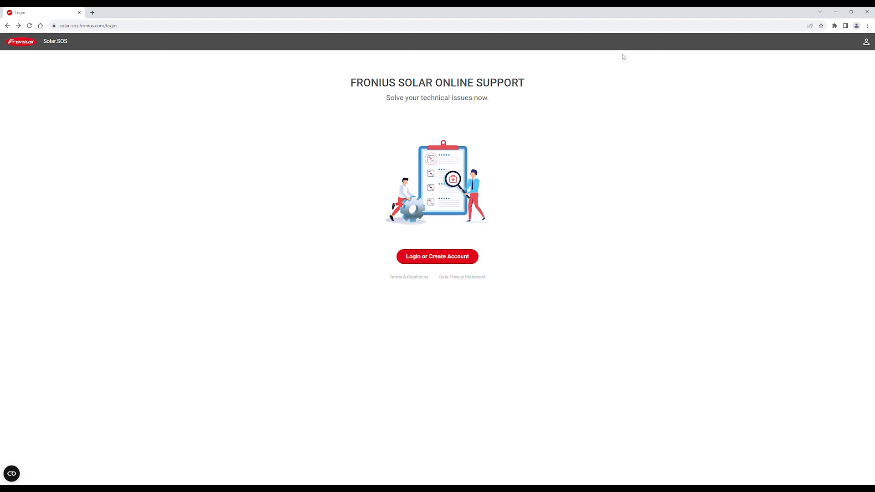
pyautogui.moveTo(452, 268)
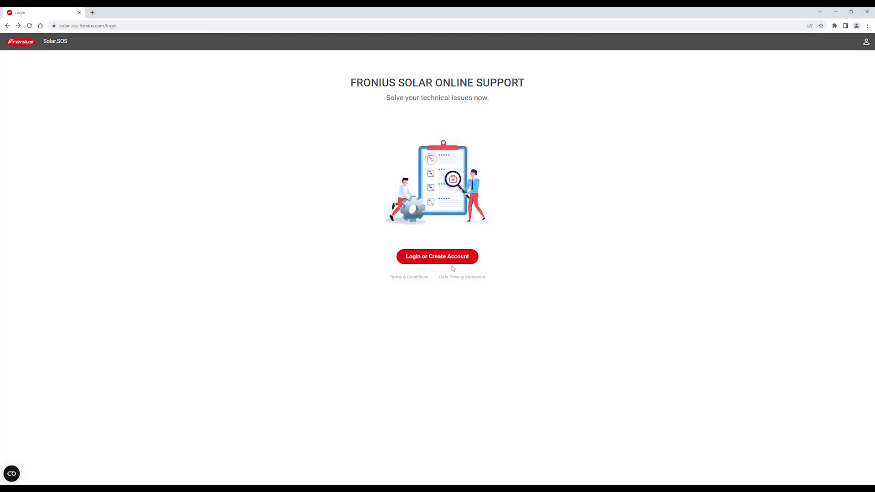
# Start 'Login or Create Account' from the Solar.SOS landing page
pyautogui.click(436, 257)
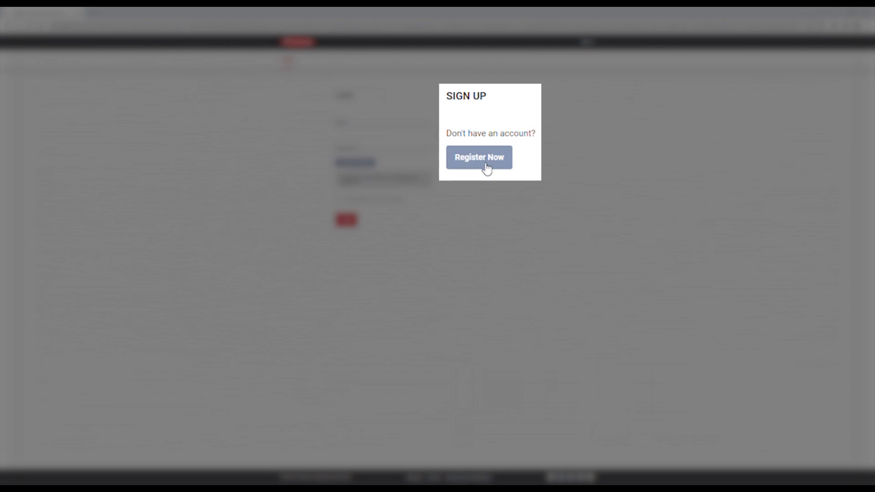
# Register a new Fronius account with email and password, confirm the email link, and return to login
pyautogui.click(479, 158)
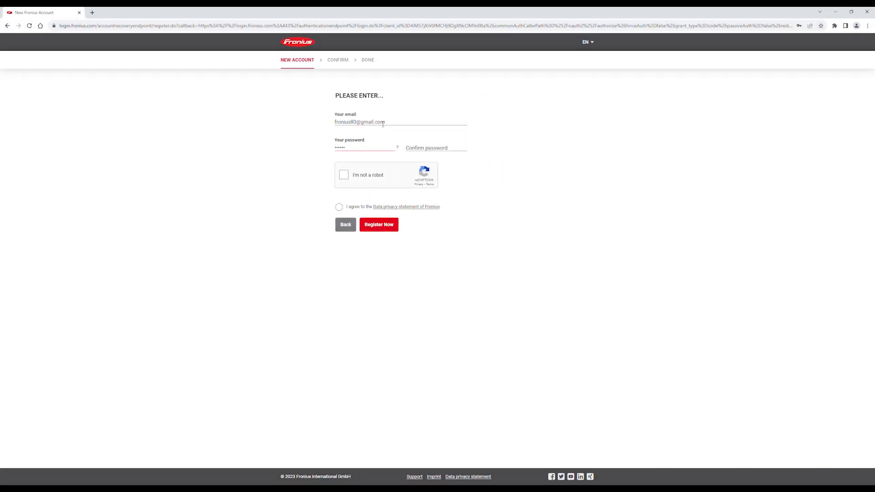
pyautogui.click(378, 224)
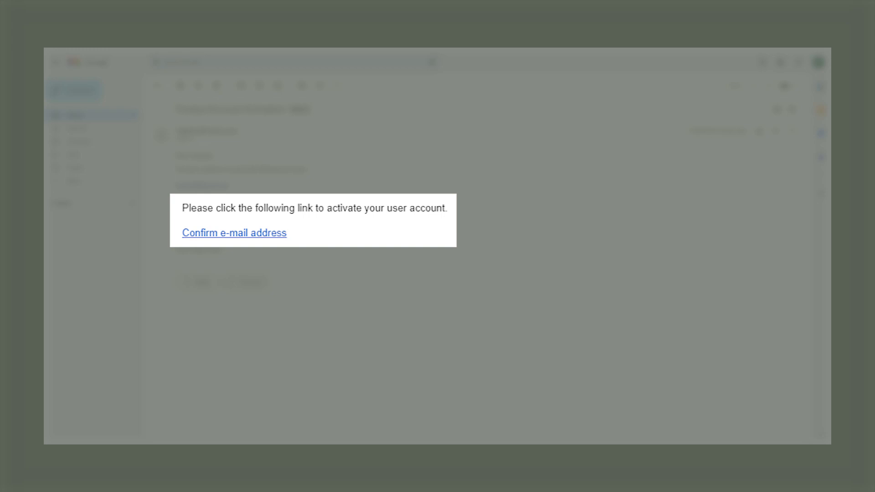
pyautogui.click(234, 233)
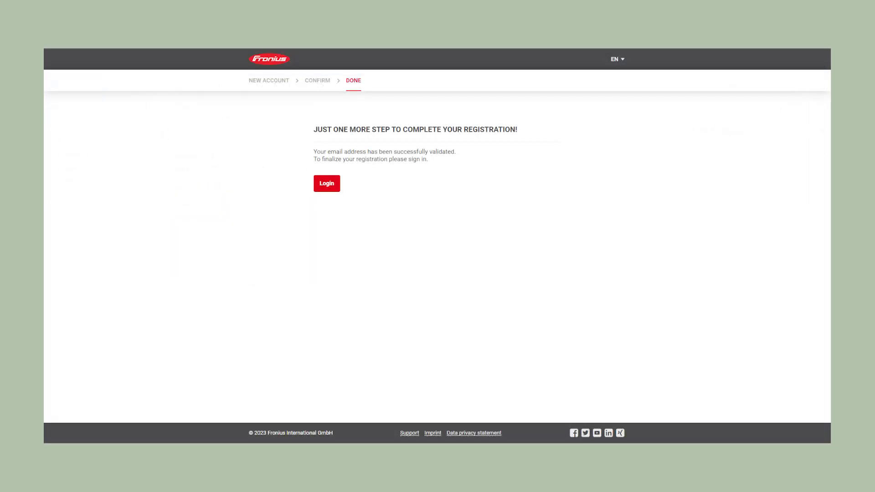
pyautogui.click(326, 183)
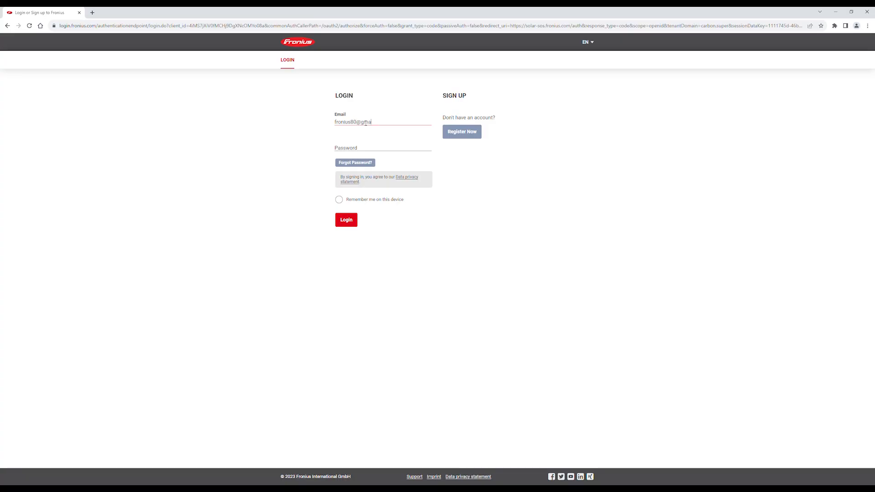
# Sign in and choose Business Customer, continuing to the company data form
pyautogui.click(347, 220)
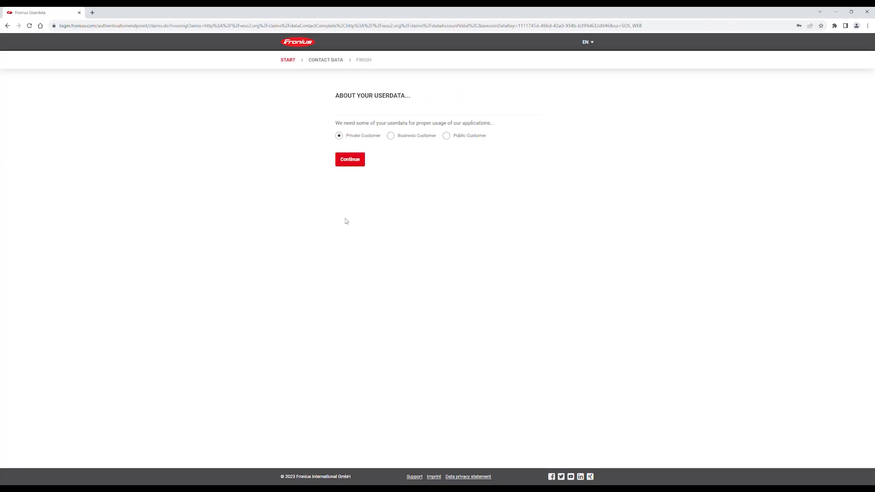
pyautogui.click(391, 136)
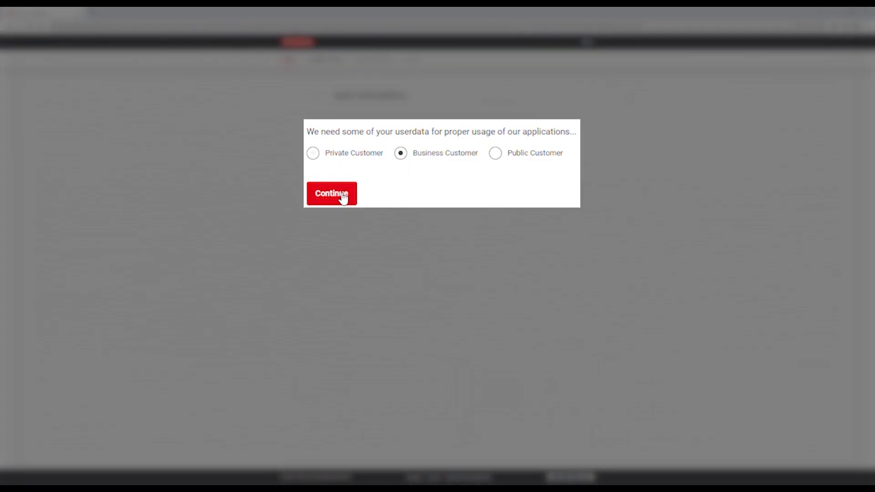
pyautogui.click(332, 193)
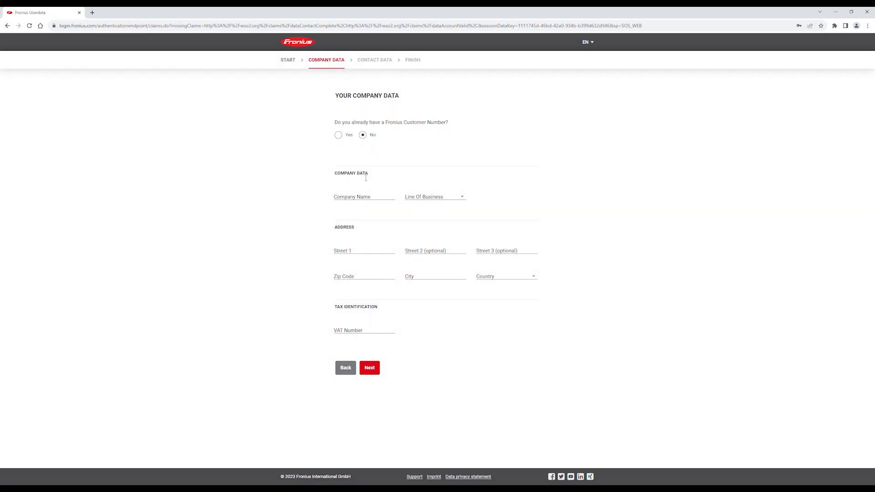
# Enter company Example123, PV Installer, with address and country Australia, and continue
pyautogui.click(434, 197)
pyautogui.write('Example')
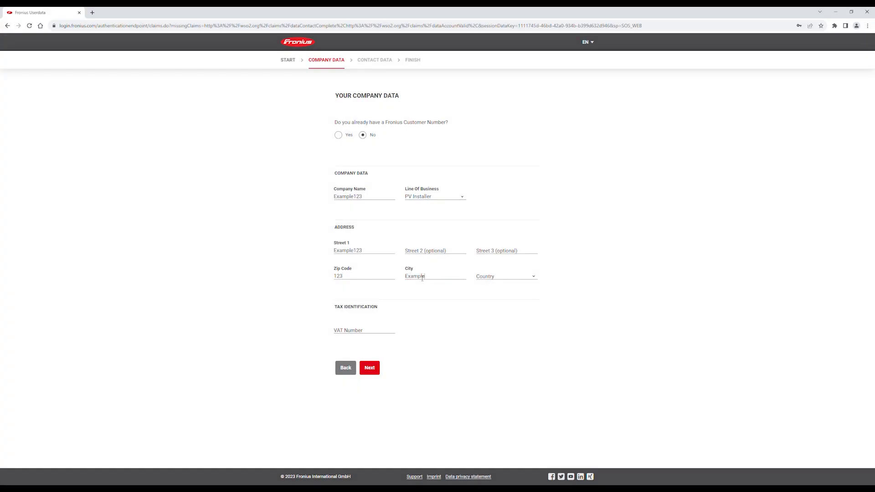
pyautogui.moveTo(522, 346)
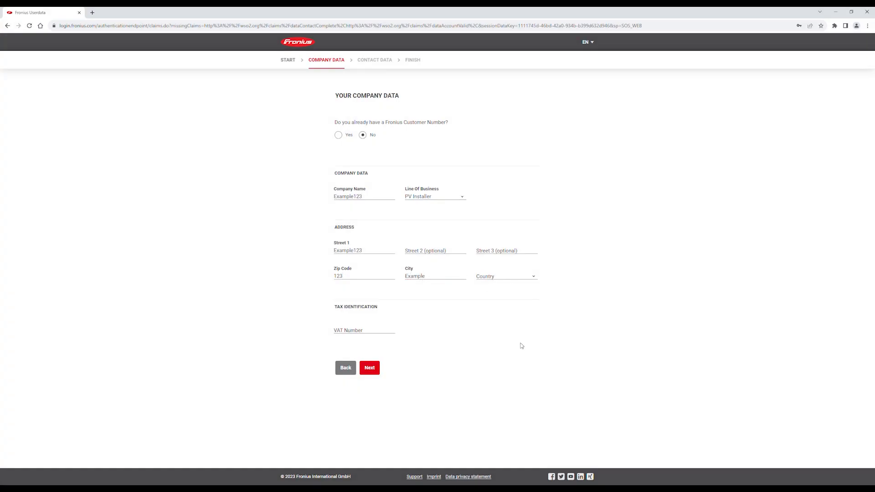
pyautogui.click(505, 275)
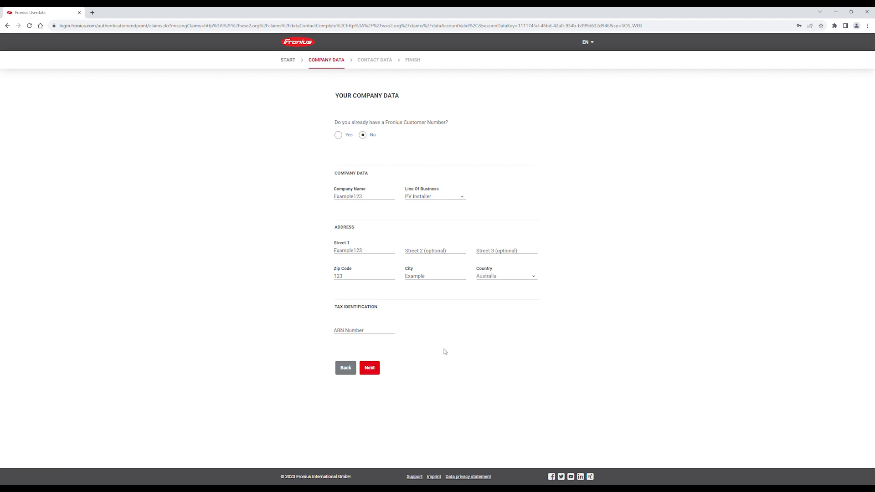
pyautogui.click(369, 367)
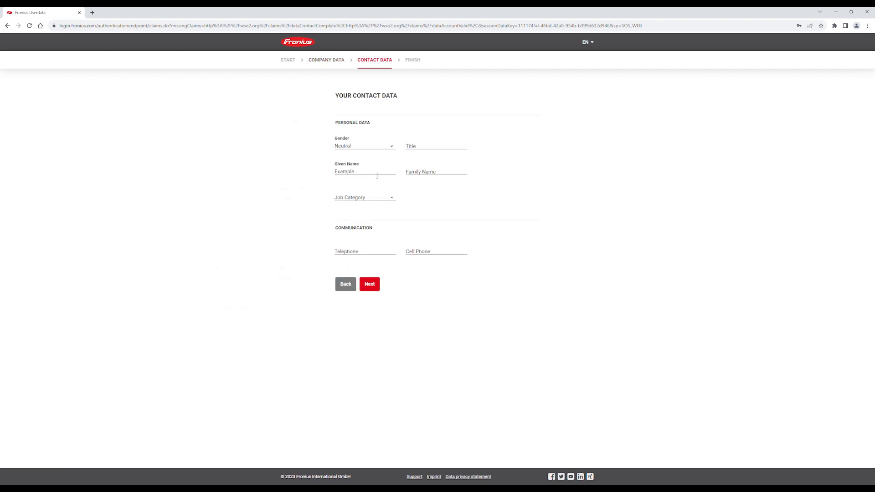
# Complete the contact data and submit the finished registration
pyautogui.click(369, 284)
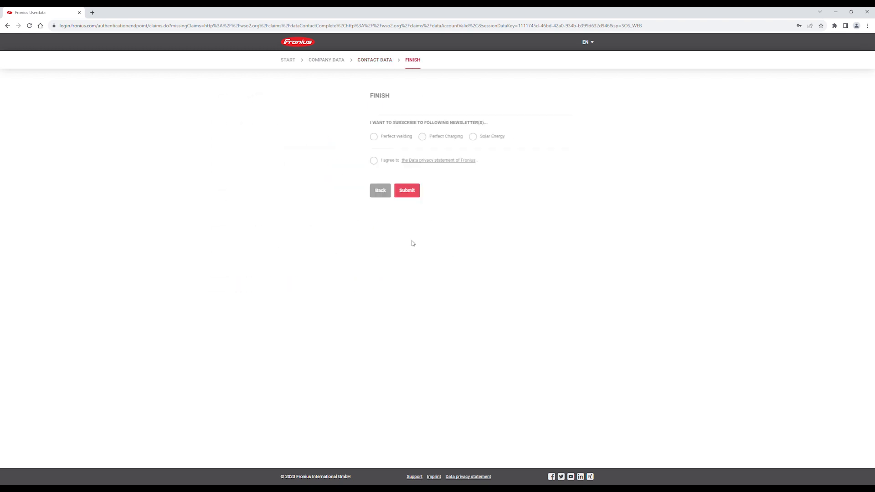
pyautogui.click(407, 191)
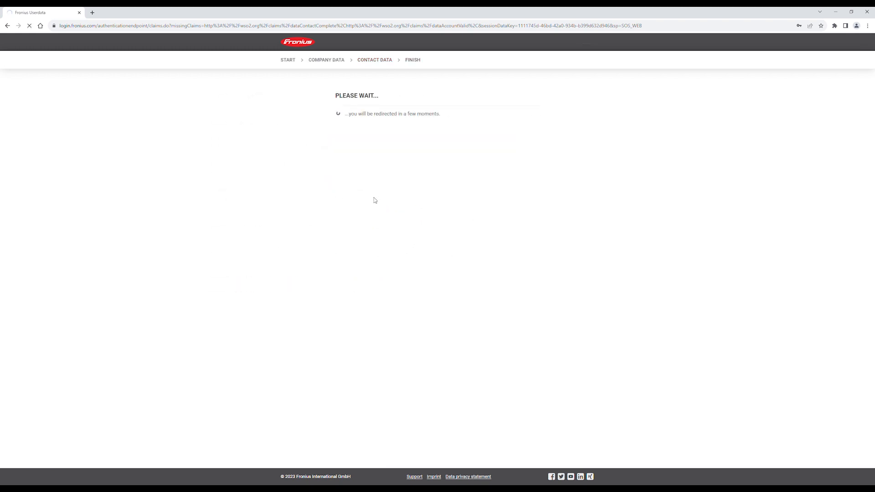